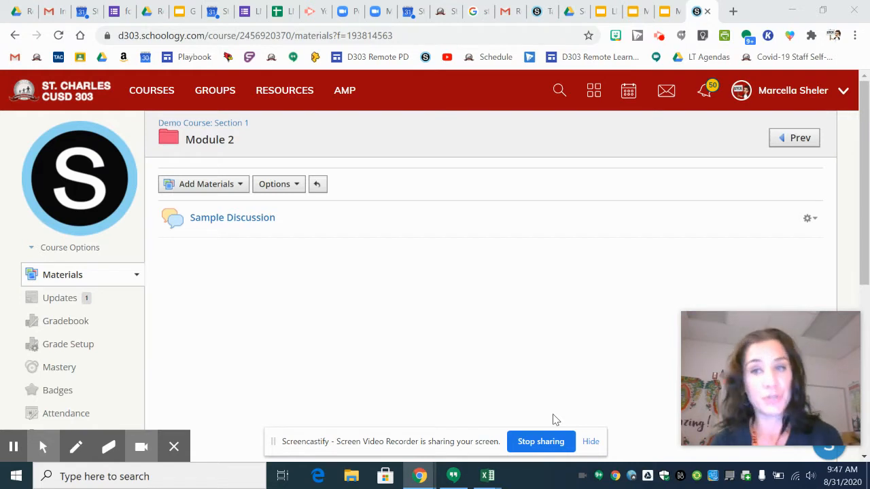
pyautogui.moveTo(231, 218)
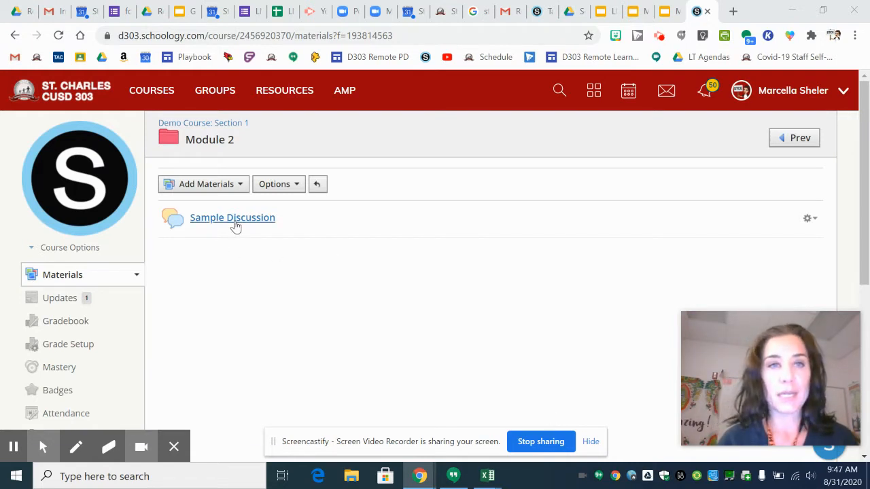
# - Open the Module 2 Sample Discussion and focus its reply box
pyautogui.click(232, 218)
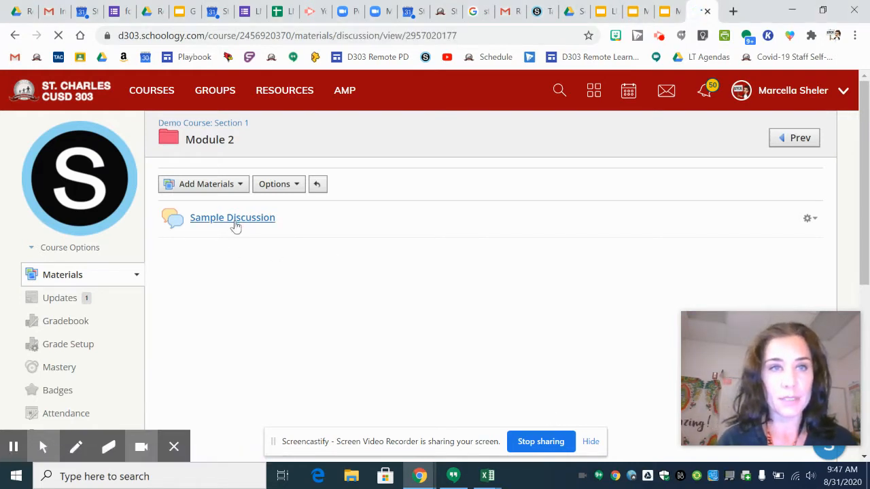
pyautogui.click(232, 217)
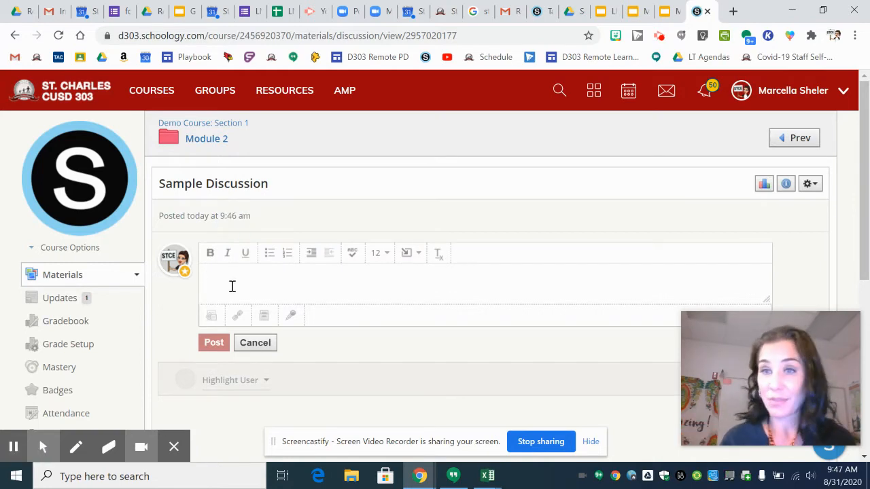
# - Type 'Here is my post.' as the reply text
pyautogui.write('H')
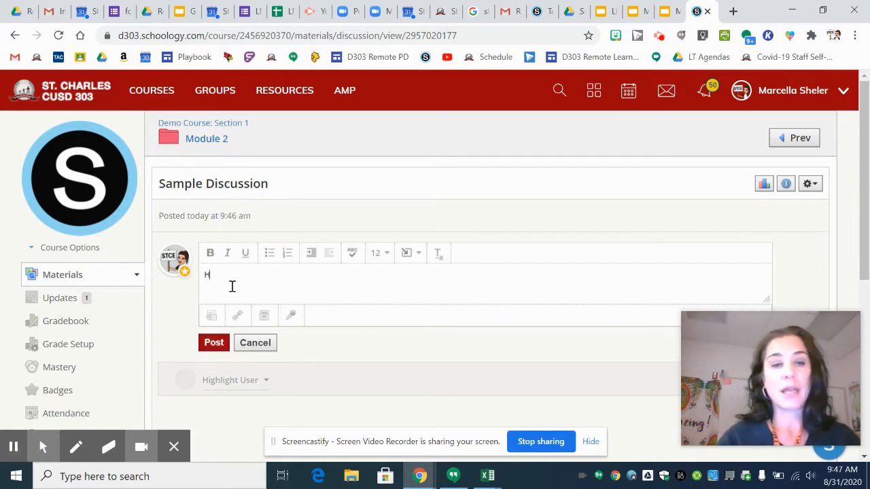
pyautogui.write('ere is my post')
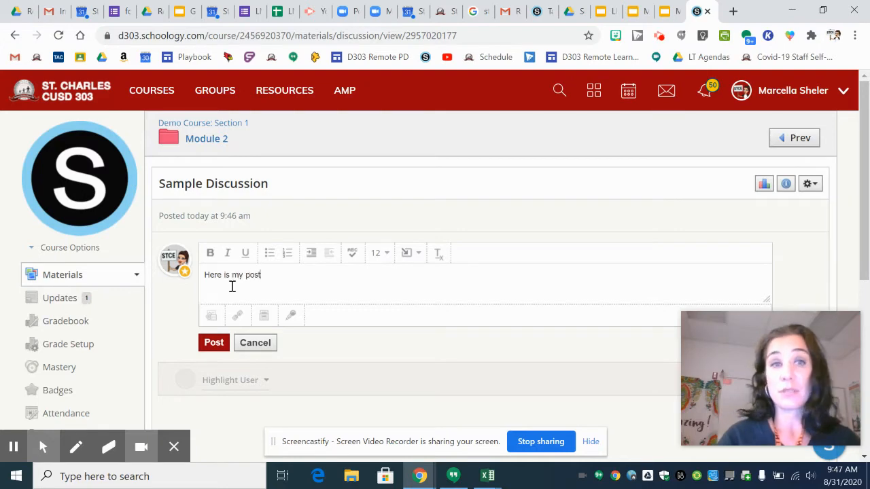
pyautogui.write('.')
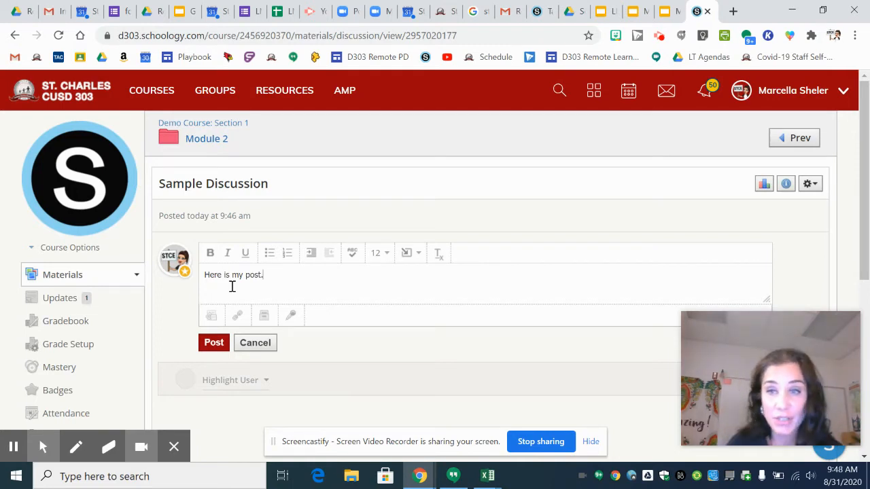
pyautogui.moveTo(290, 315)
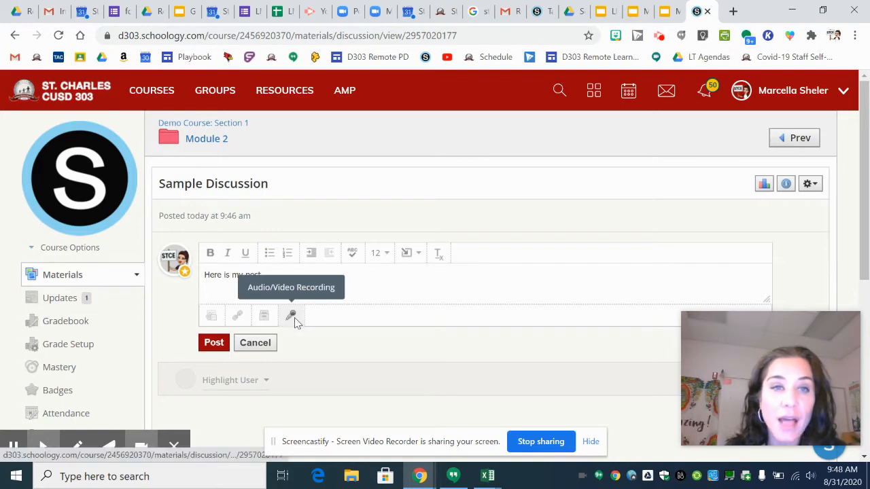
# - Start an Audio & Video recording and allow camera and microphone access
pyautogui.click(290, 315)
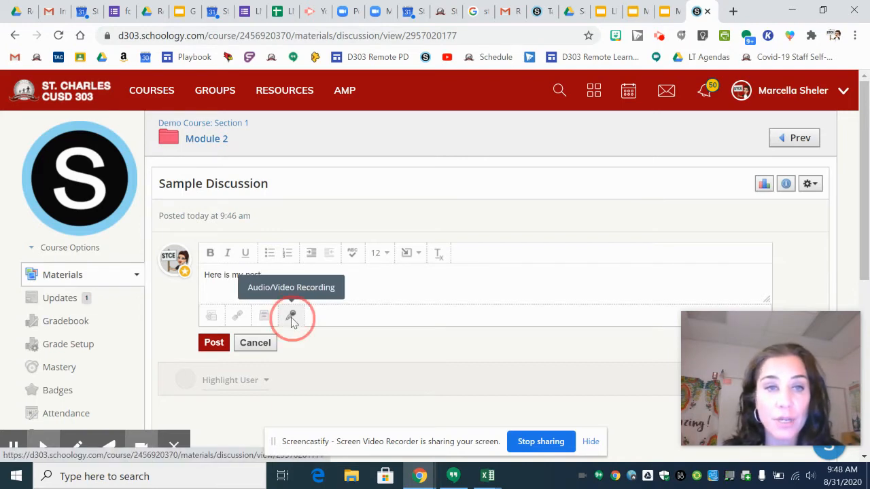
pyautogui.click(291, 315)
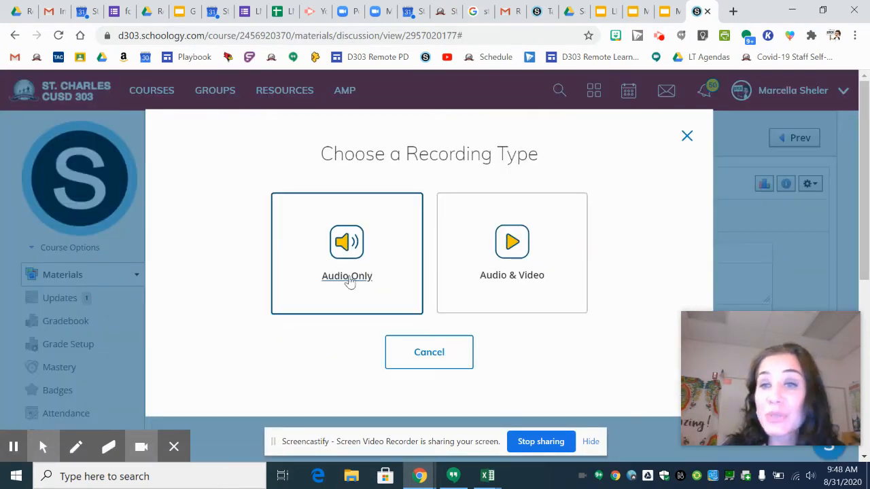
pyautogui.moveTo(314, 345)
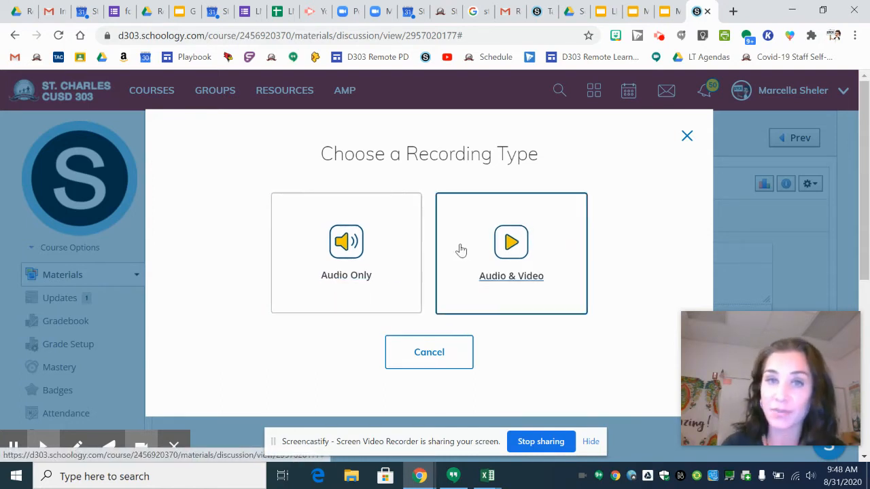
pyautogui.click(511, 242)
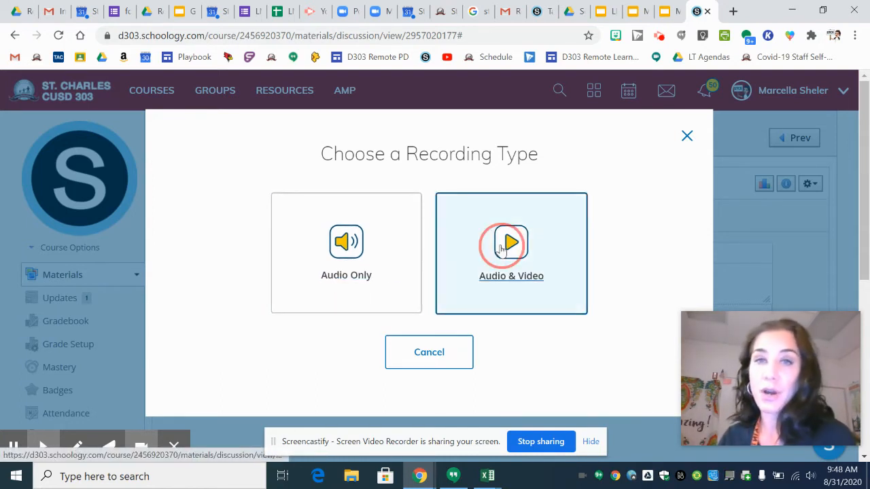
pyautogui.click(511, 253)
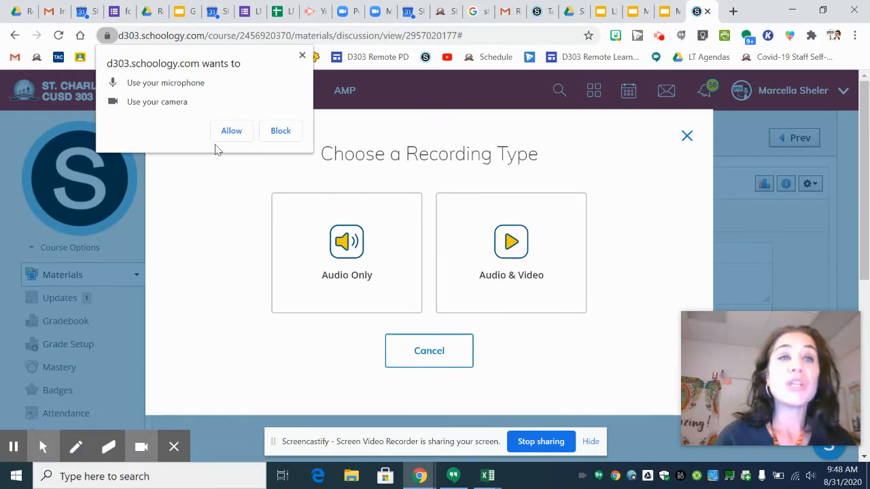
pyautogui.click(231, 130)
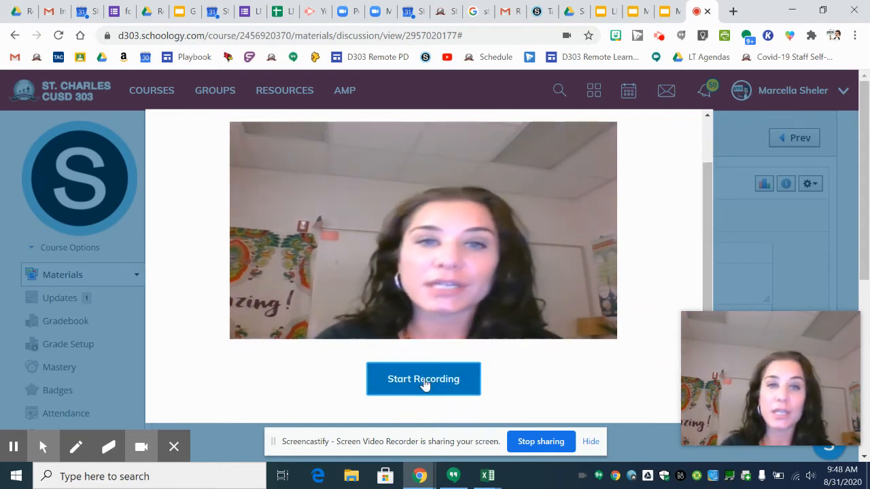
# - Record a short webcam clip, then stop it for review
pyautogui.click(423, 379)
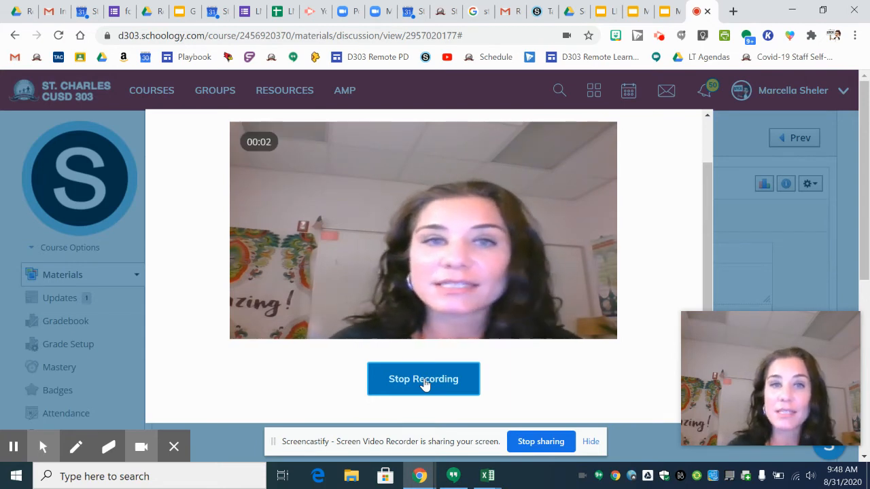
pyautogui.moveTo(279, 141)
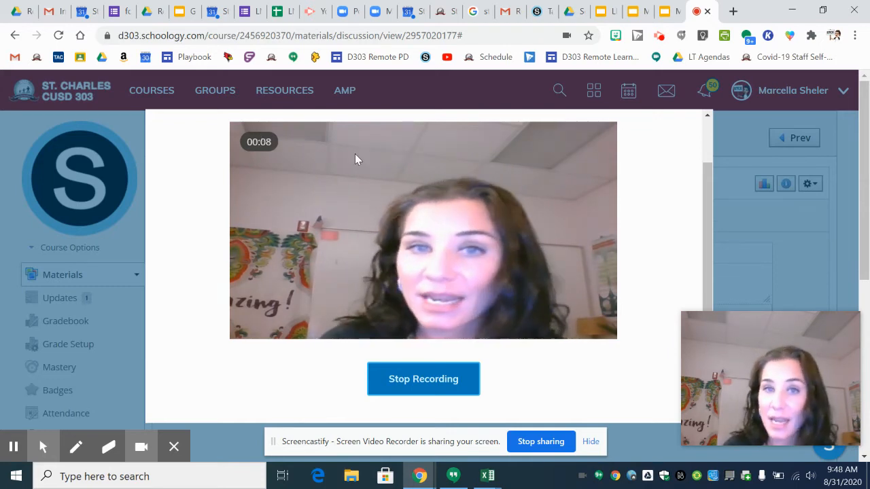
pyautogui.click(422, 378)
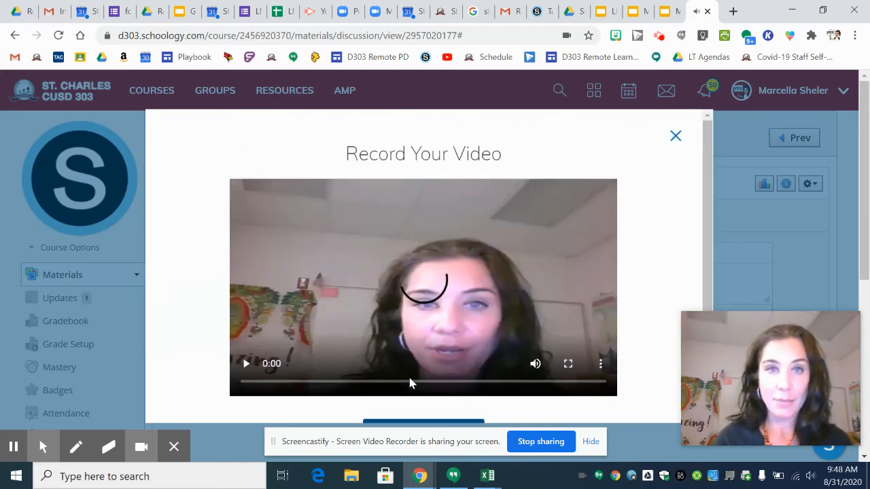
pyautogui.scroll(-3)
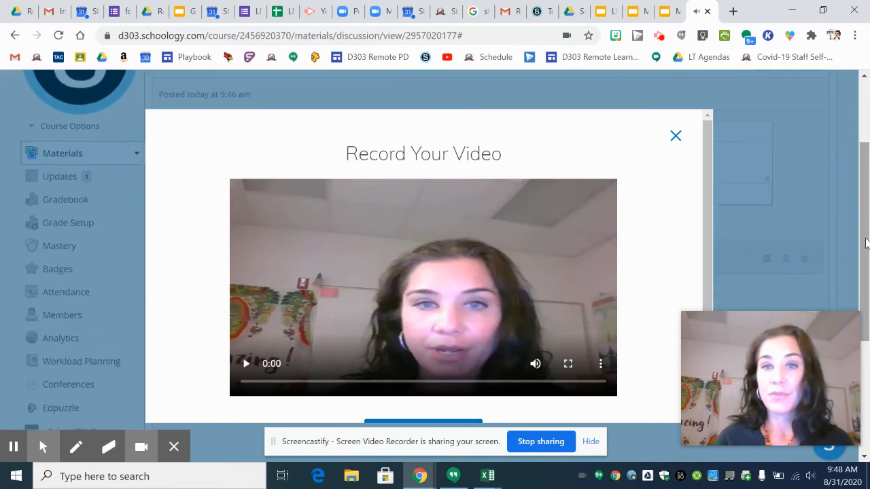
pyautogui.moveTo(595, 124)
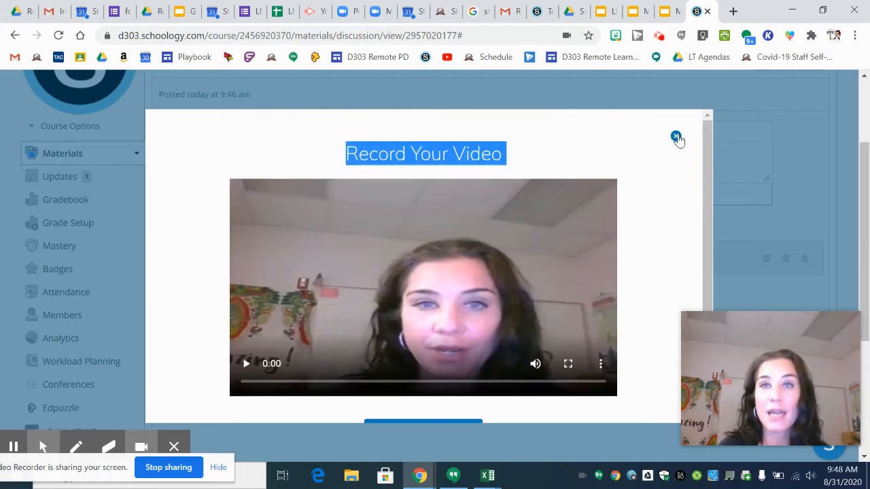
# - Discard the first clip, record a new Audio & Video clip, and insert it
pyautogui.click(675, 136)
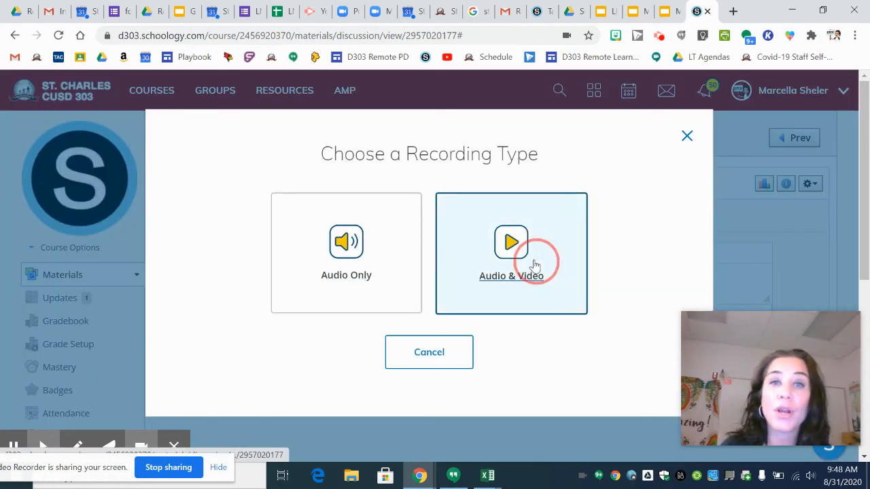
pyautogui.click(511, 253)
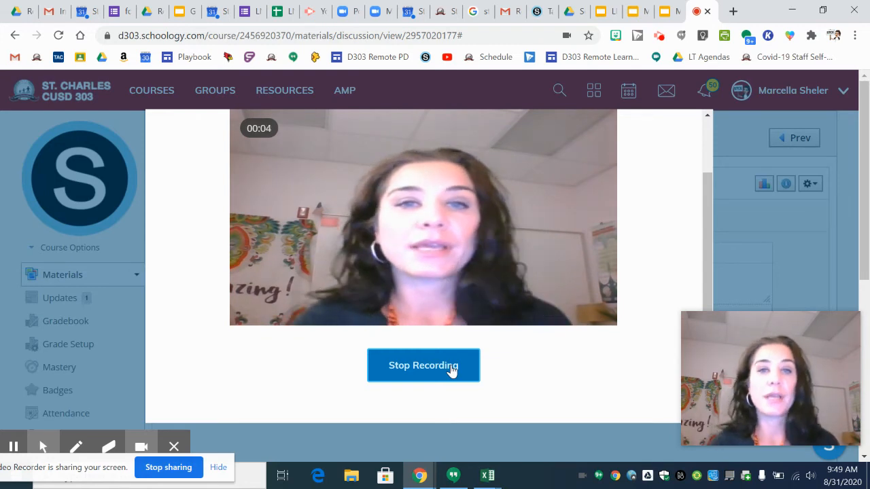
pyautogui.click(422, 365)
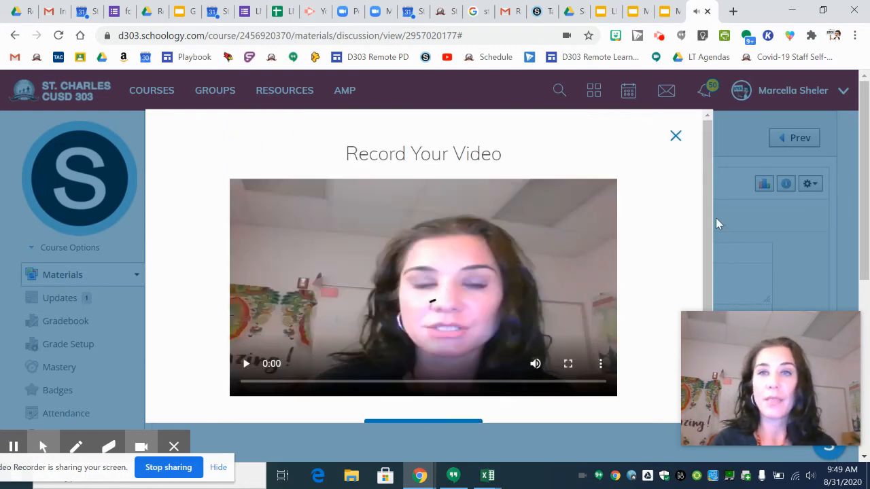
pyautogui.scroll(-3)
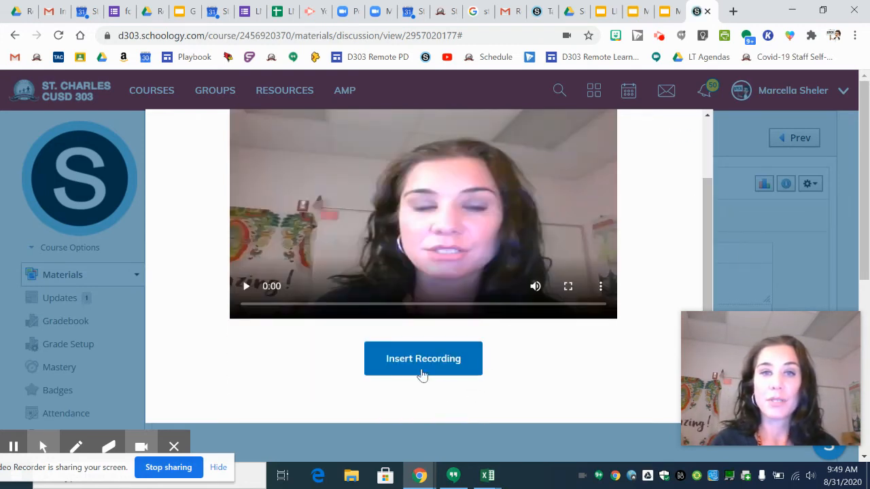
pyautogui.click(423, 358)
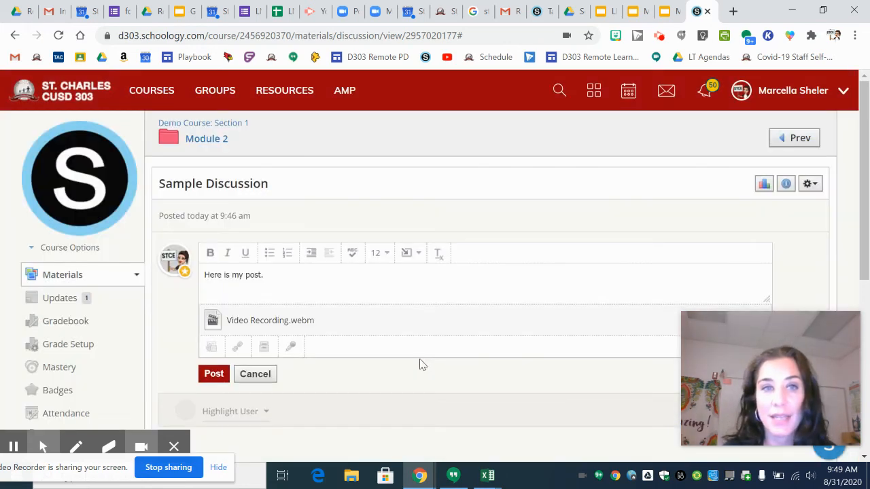
pyautogui.moveTo(288, 252)
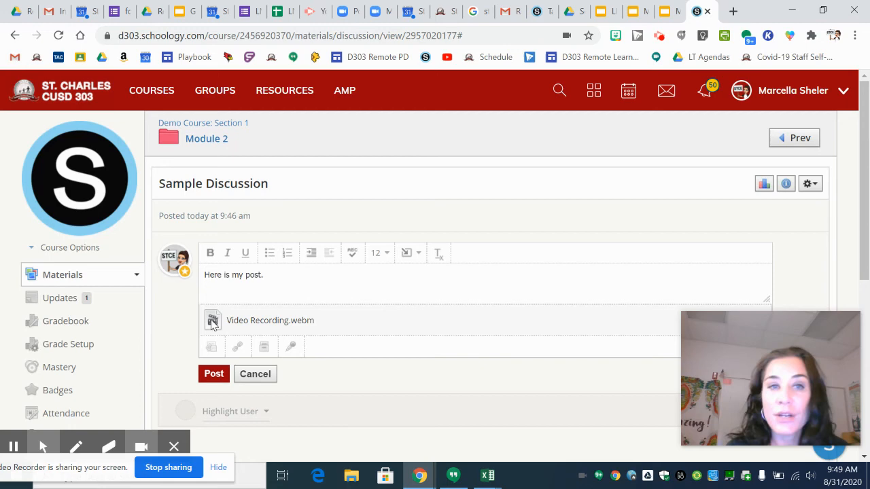
pyautogui.moveTo(282, 333)
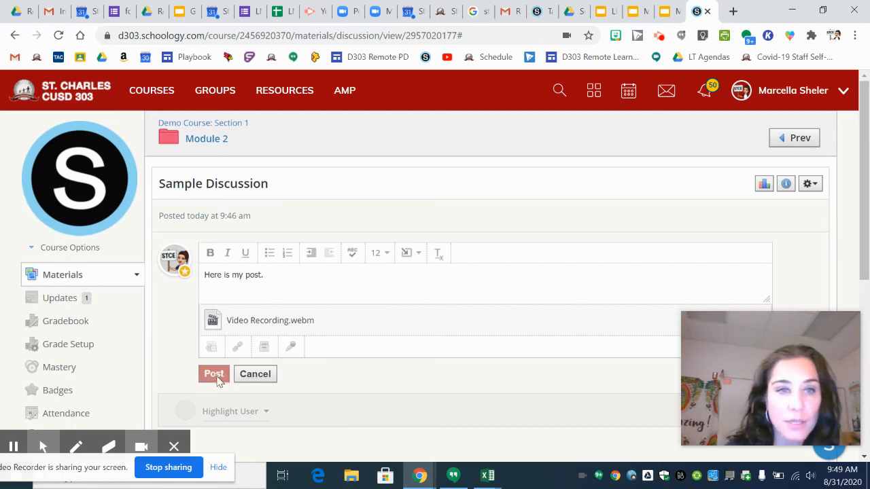
# - Post the 'Here is my post.' reply with its video attachment
pyautogui.click(213, 374)
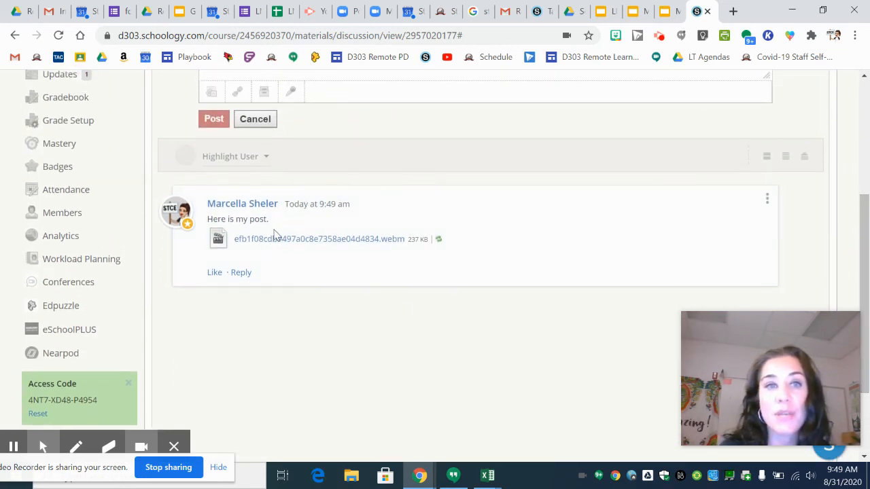
pyautogui.moveTo(305, 249)
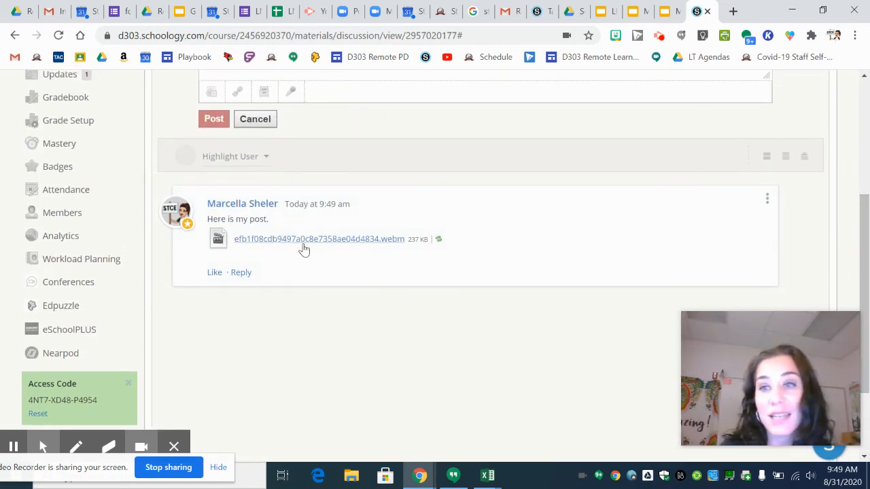
pyautogui.moveTo(326, 270)
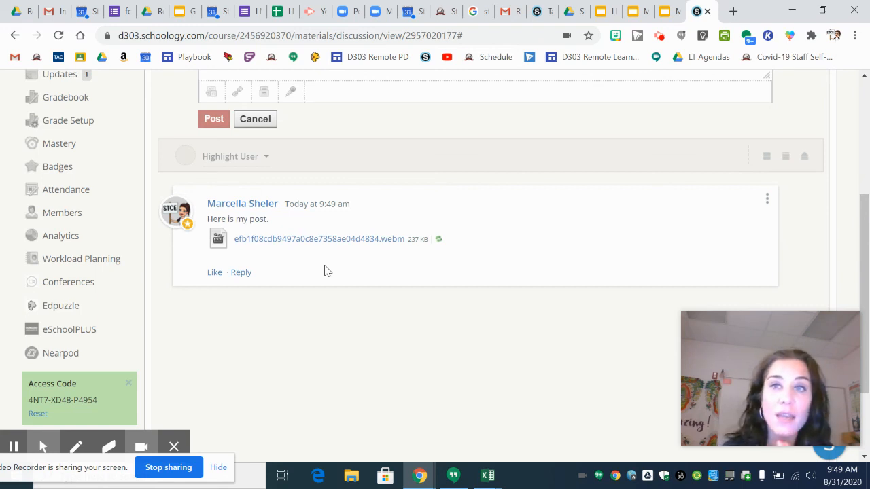